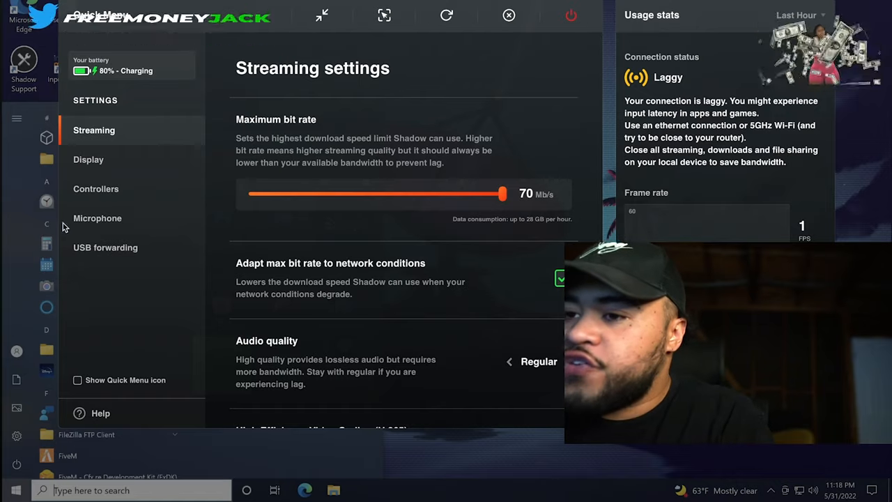
- Show the Shadow microphone inputs and confirm Volt 276 is the checked device
click(98, 217)
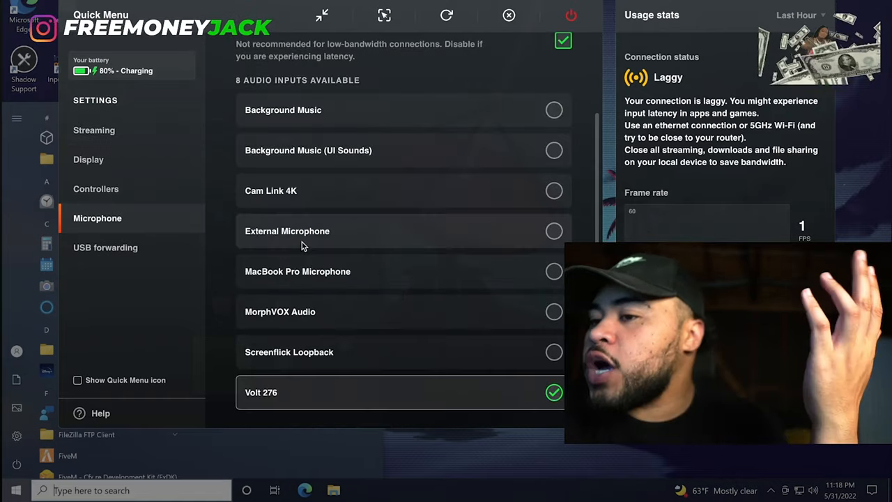
scroll(down, 3)
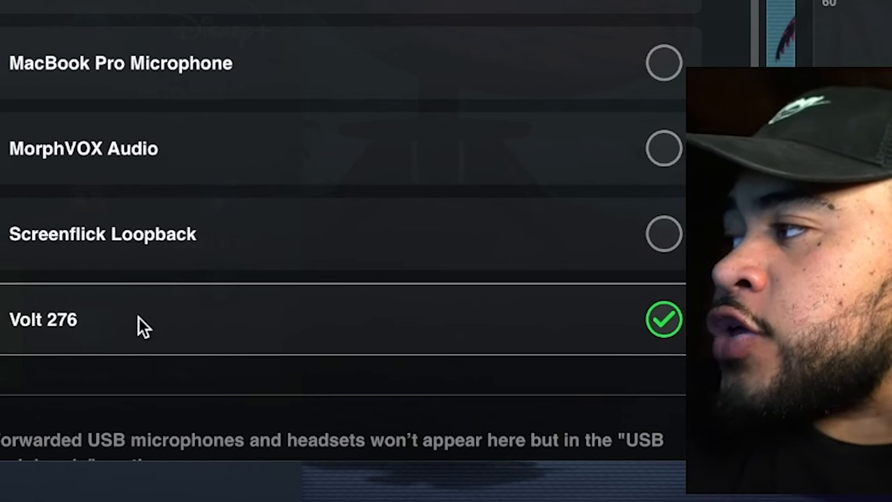
mouse_move(236, 349)
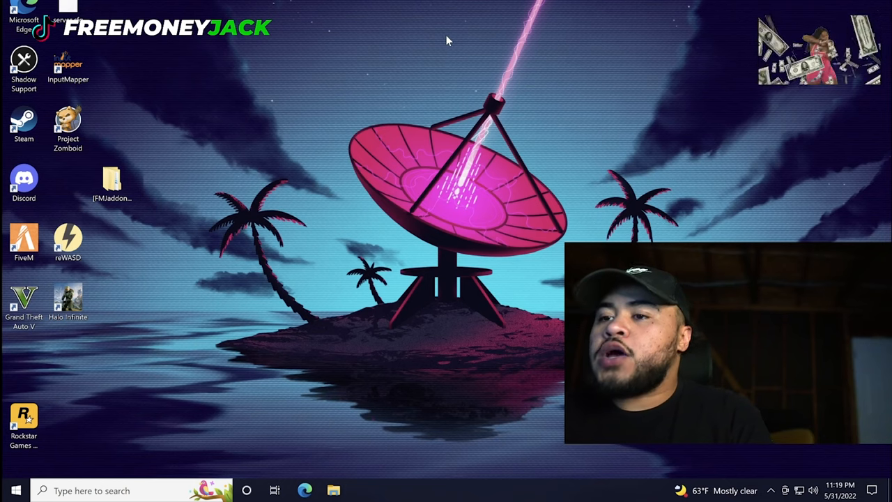
mouse_move(309, 181)
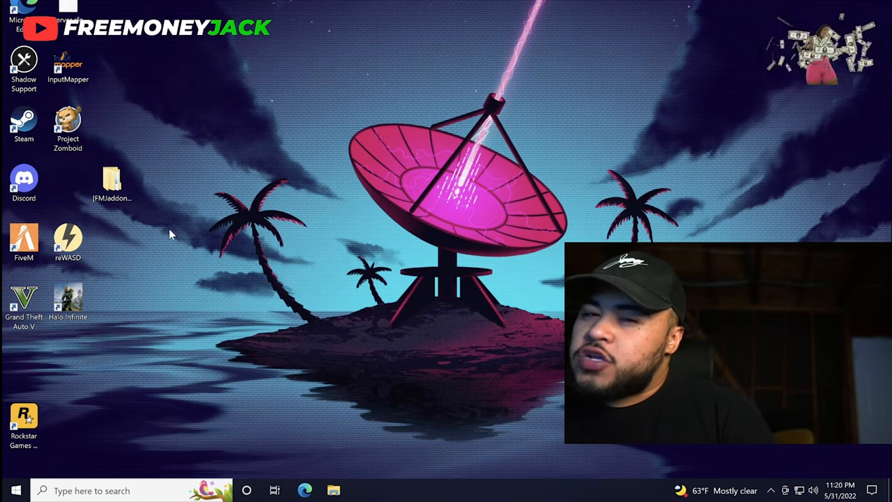
mouse_move(204, 227)
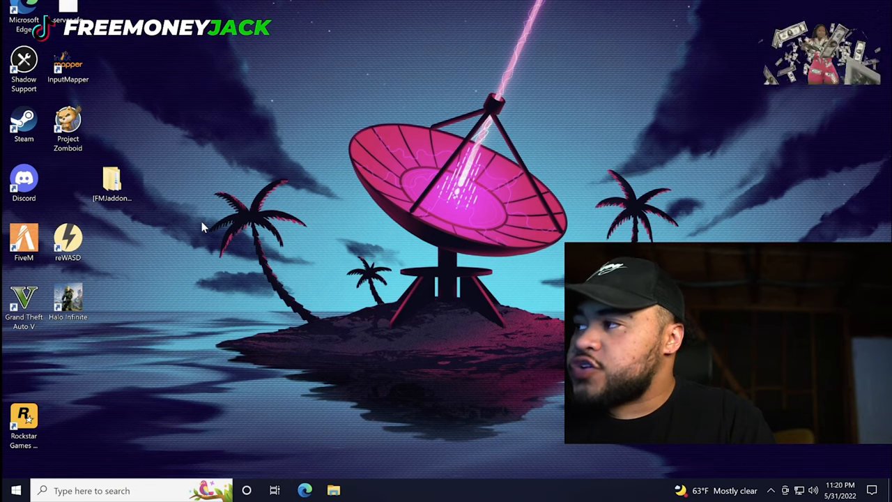
mouse_move(260, 225)
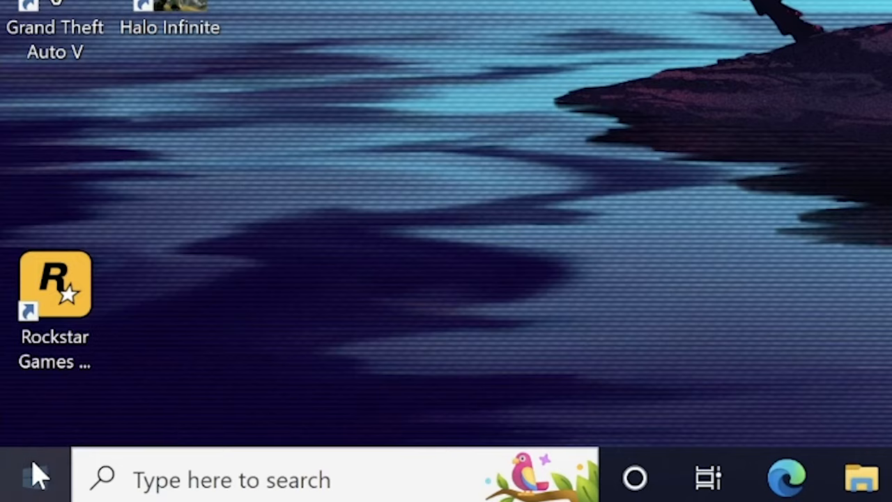
- Bring up the Windows Sound settings window from the taskbar speaker icon
click(35, 477)
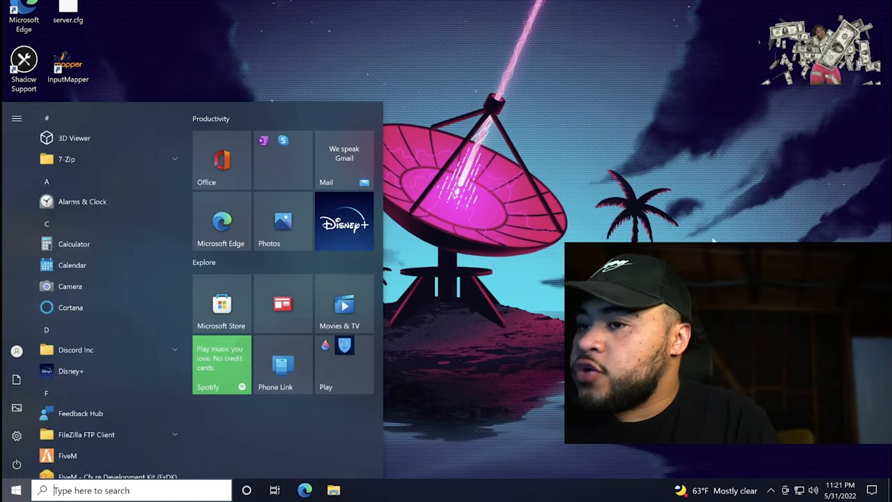
click(15, 490)
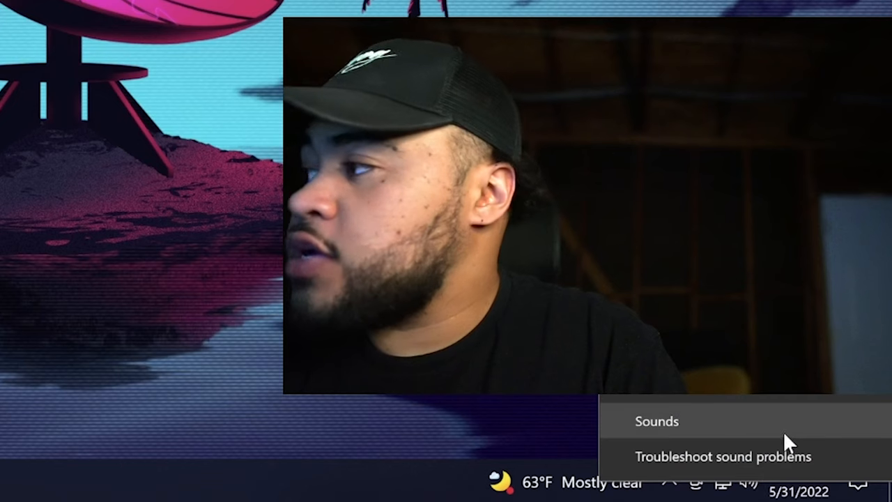
click(655, 422)
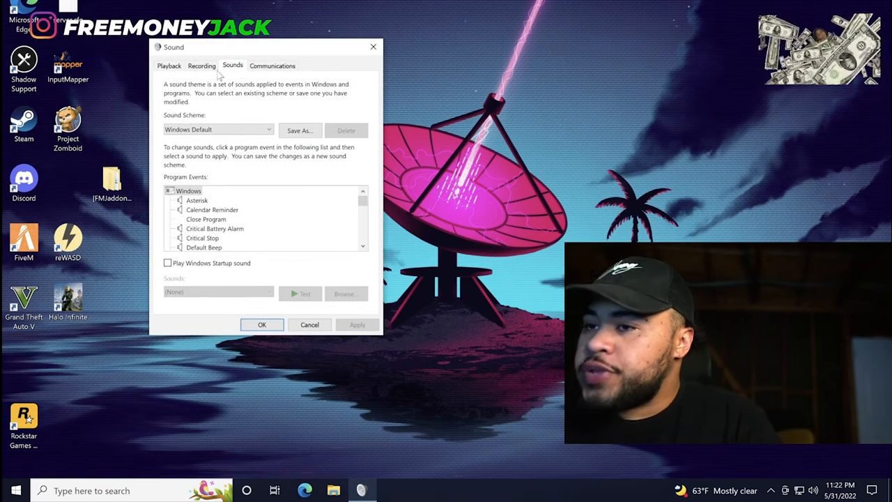
- Unmute External Microphone Headphone in its Levels properties, keeping the level at 100
click(201, 65)
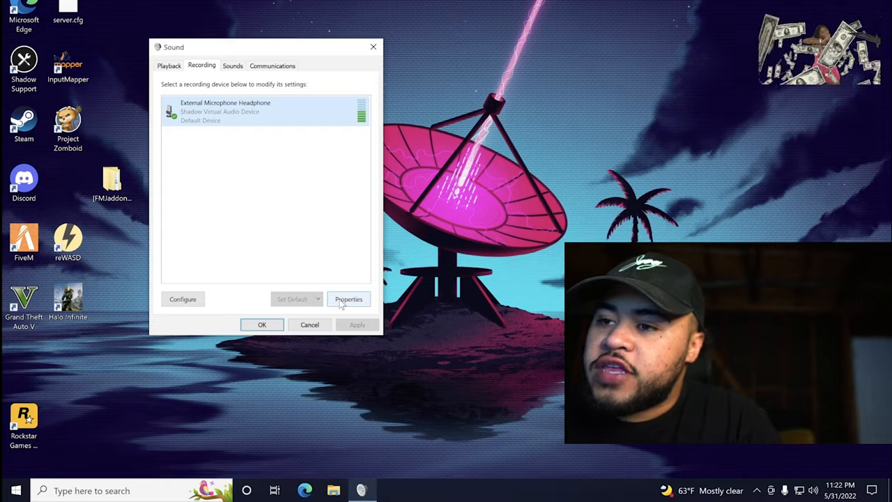
click(348, 298)
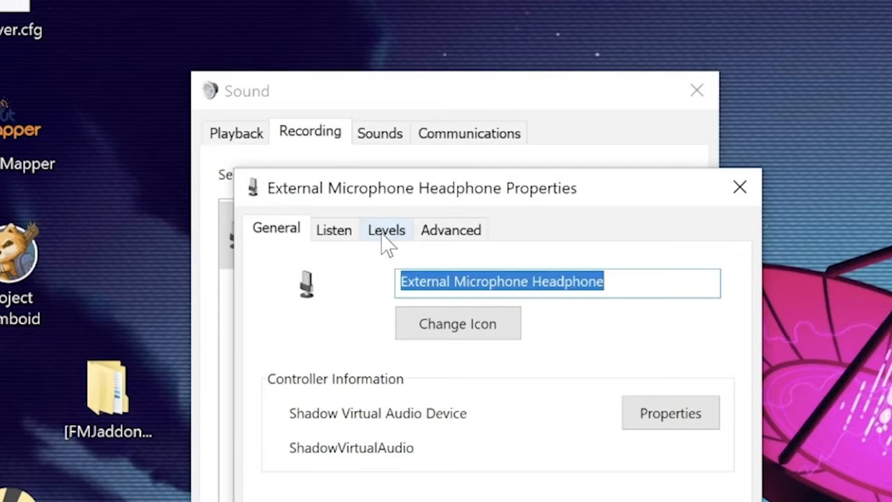
click(386, 230)
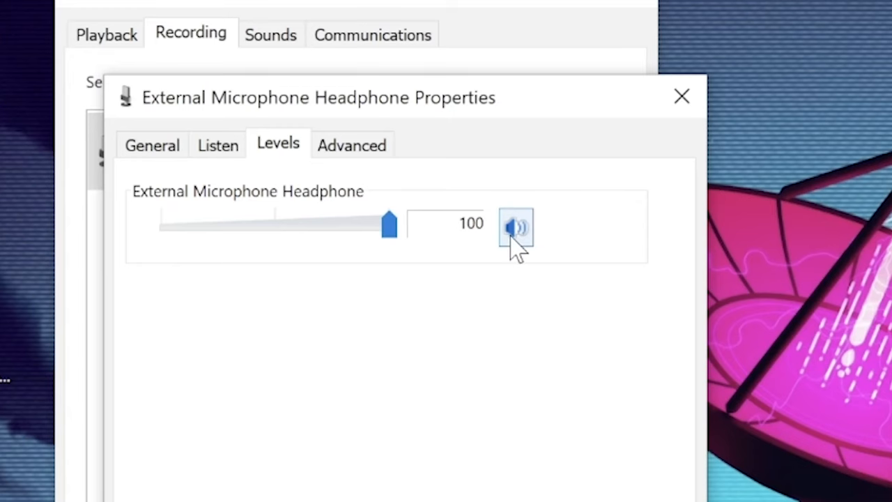
click(515, 228)
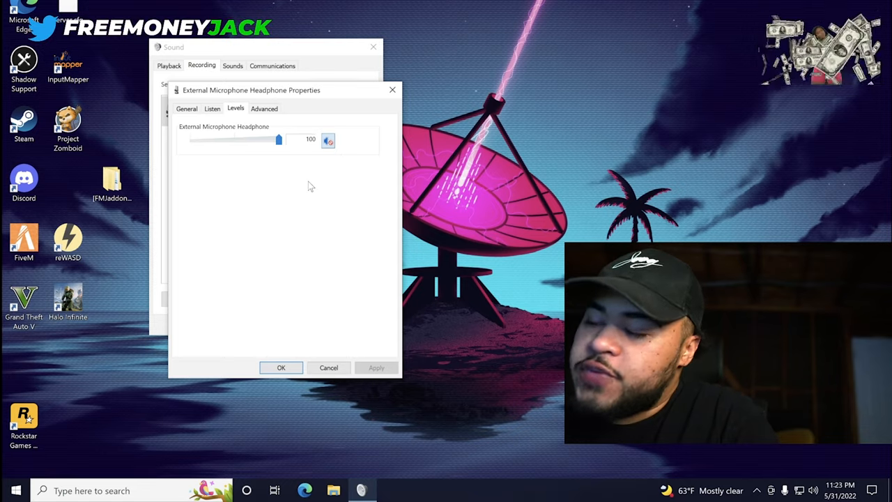
mouse_move(327, 142)
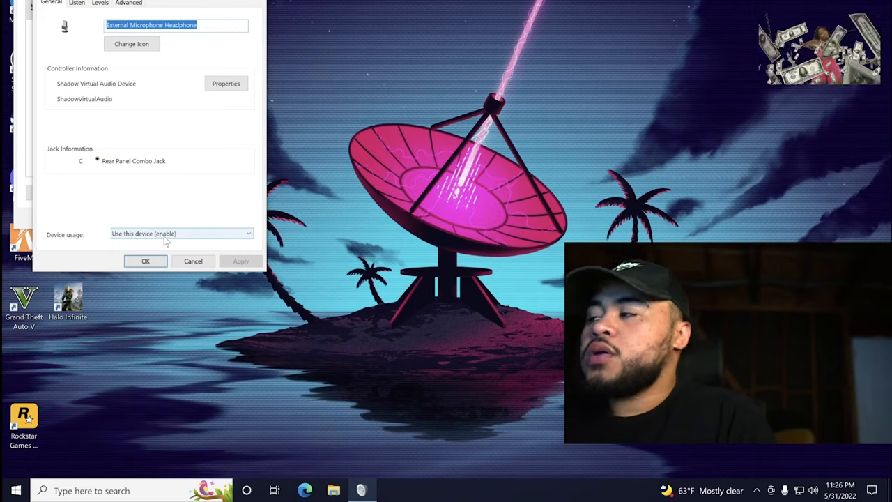
- Set Device usage to Don't use this device, then re-enable the microphone
click(180, 234)
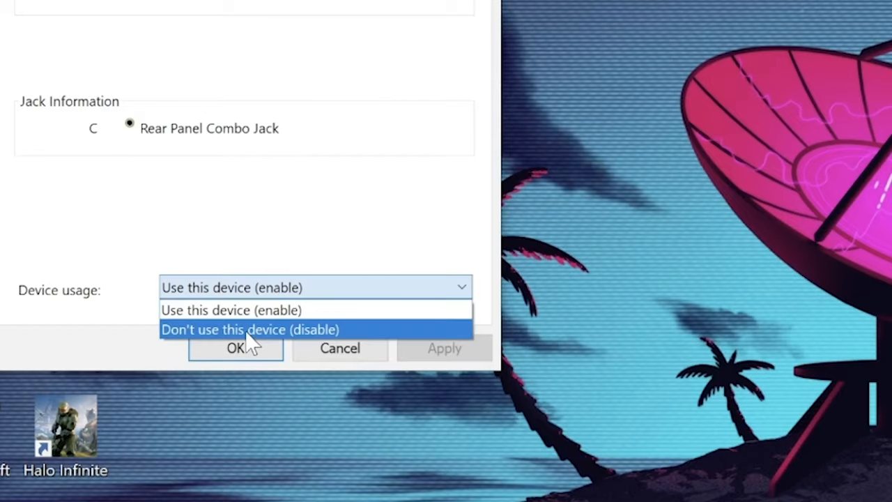
click(251, 329)
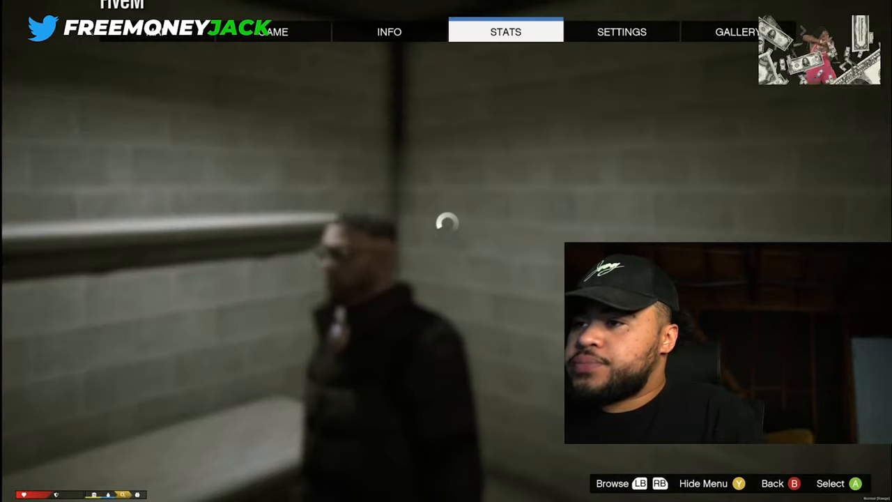
- Go through FiveM's Graphics and Advanced Graphics settings to the Voice Chat page
click(621, 30)
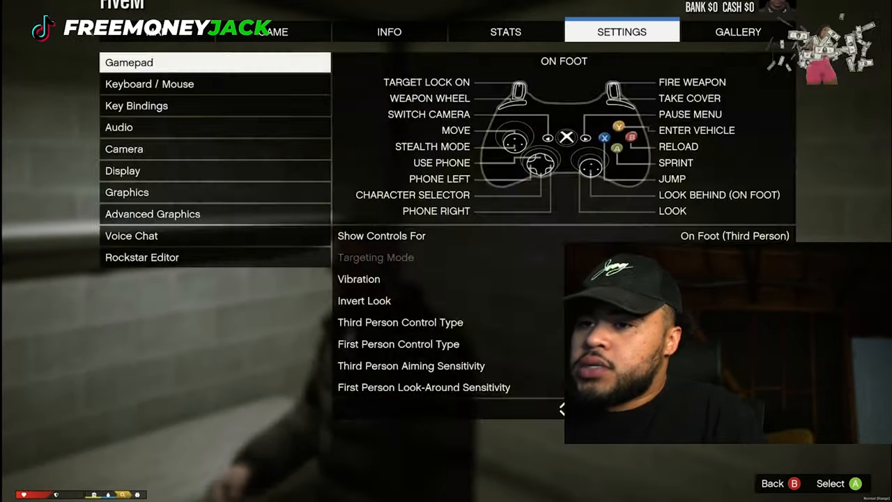
click(126, 193)
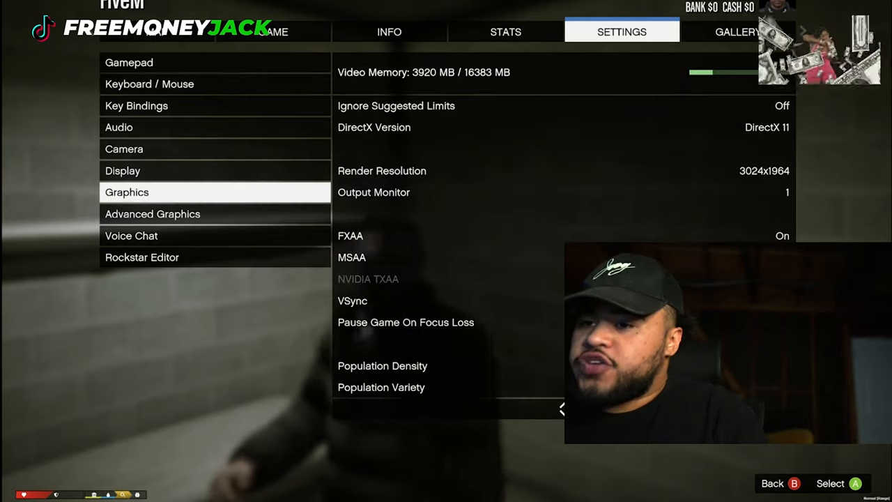
click(131, 234)
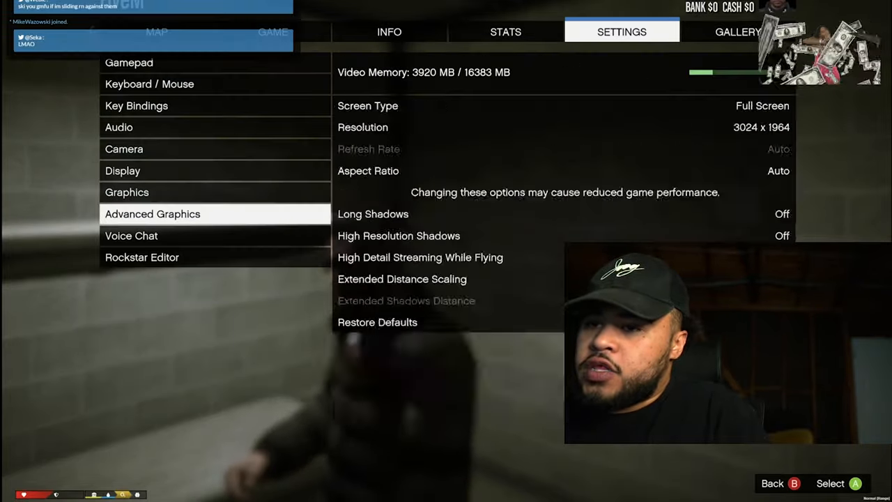
click(131, 236)
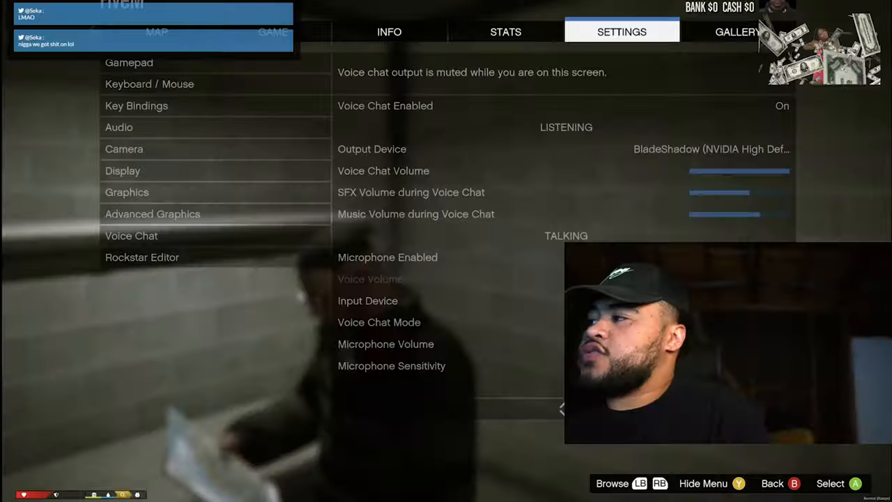